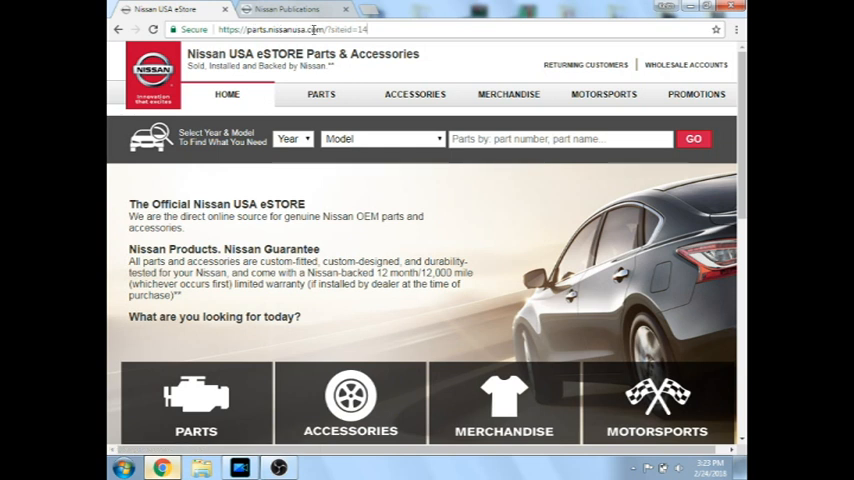
double_click(345, 29)
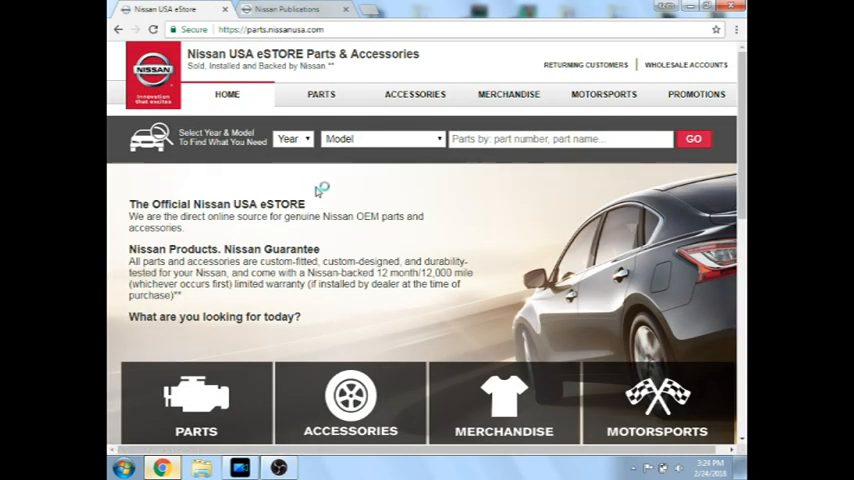
click(321, 94)
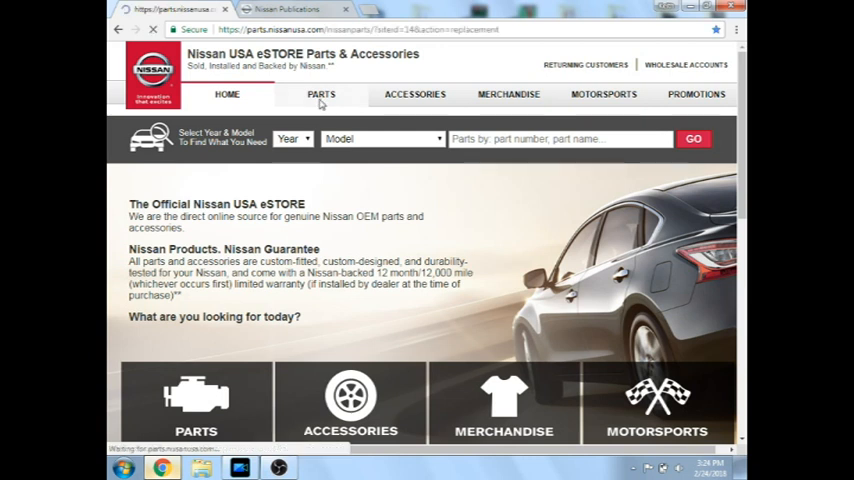
click(321, 94)
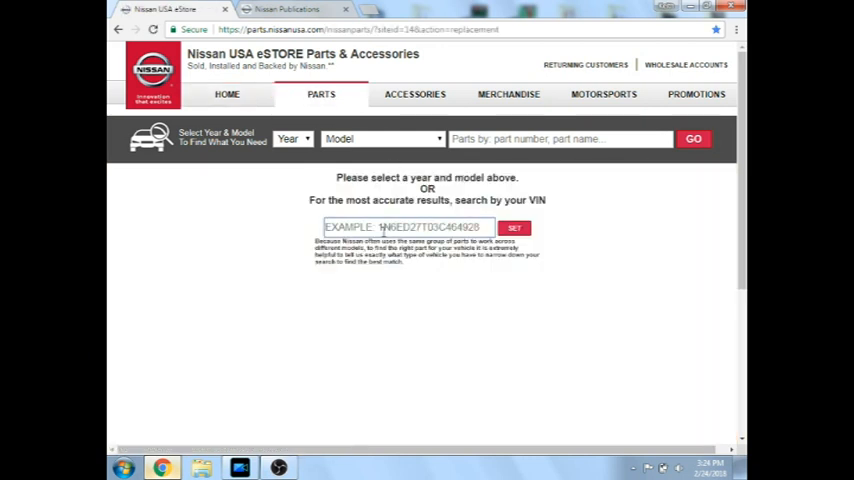
text(5N1AN08W87C514200)
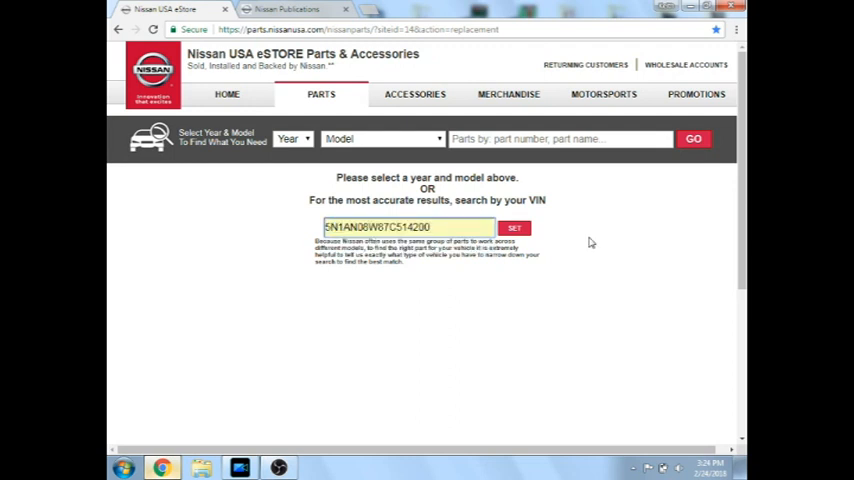
click(514, 227)
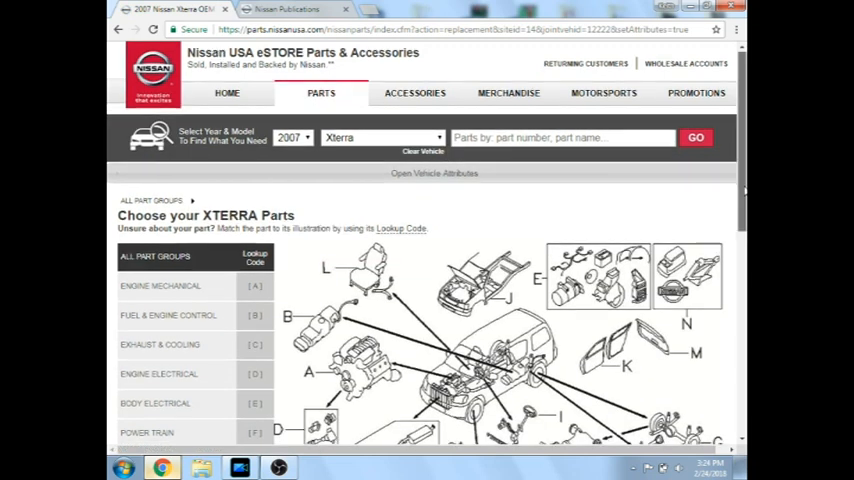
Step: Go through Power Train and Auto Transmission, Transaxle & Fitting to Automatic Transmission Assy-W/Transfer
scroll(down, 3)
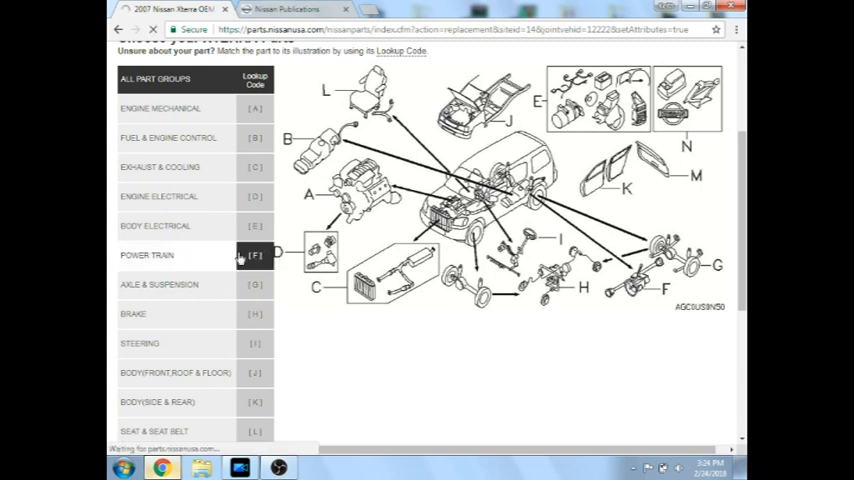
click(147, 255)
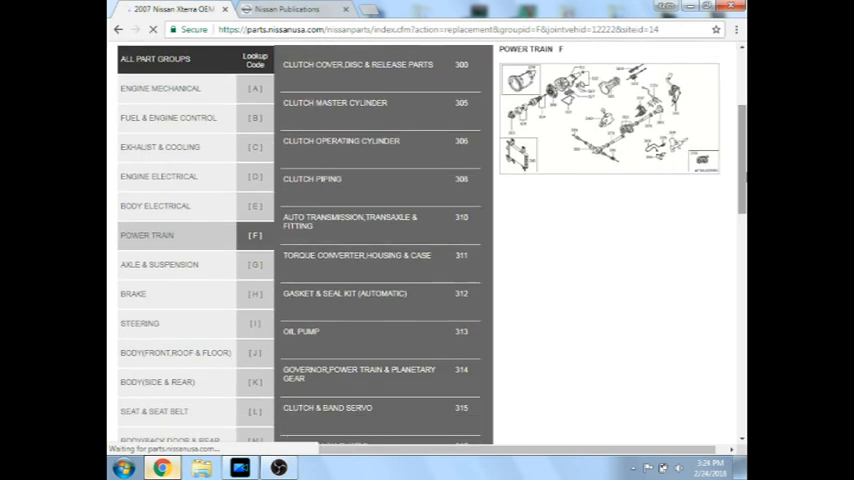
click(350, 221)
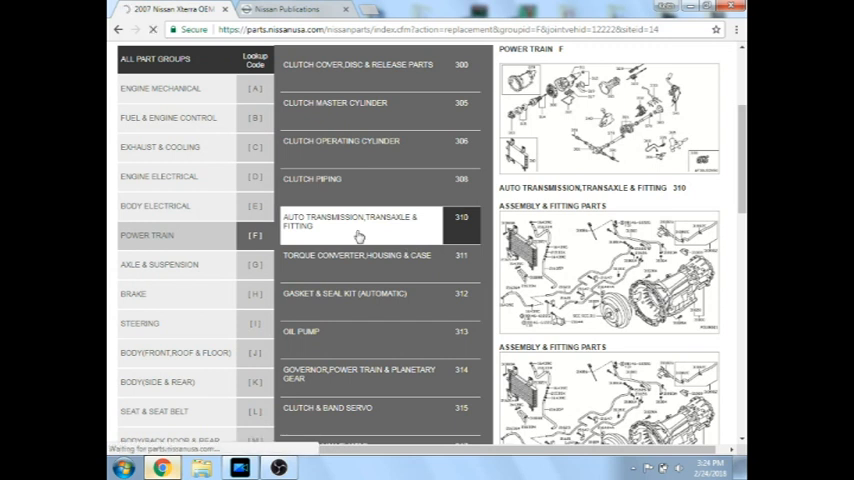
click(351, 221)
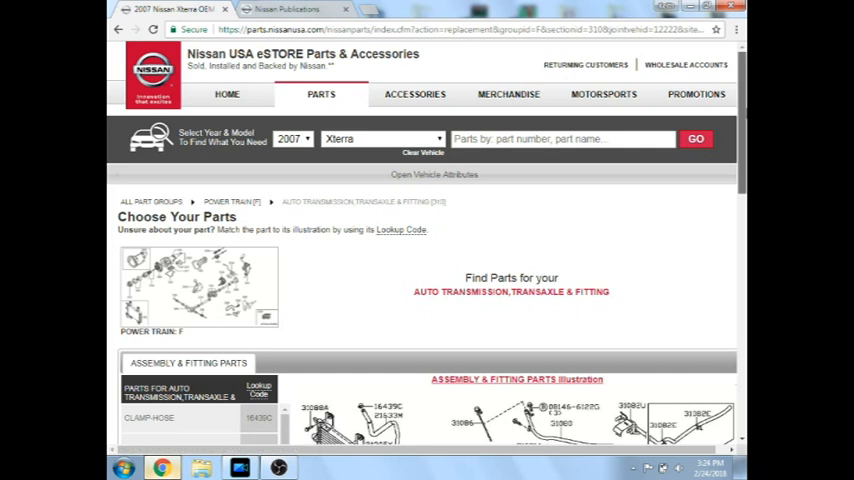
scroll(down, 3)
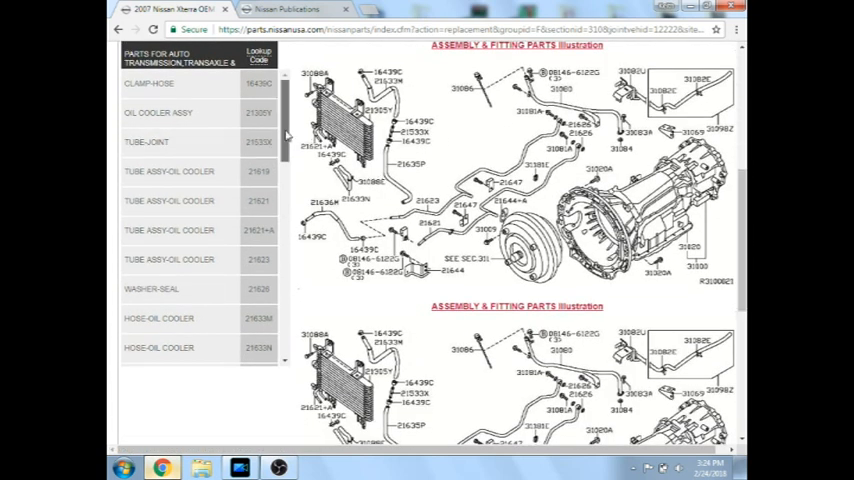
scroll(down, 3)
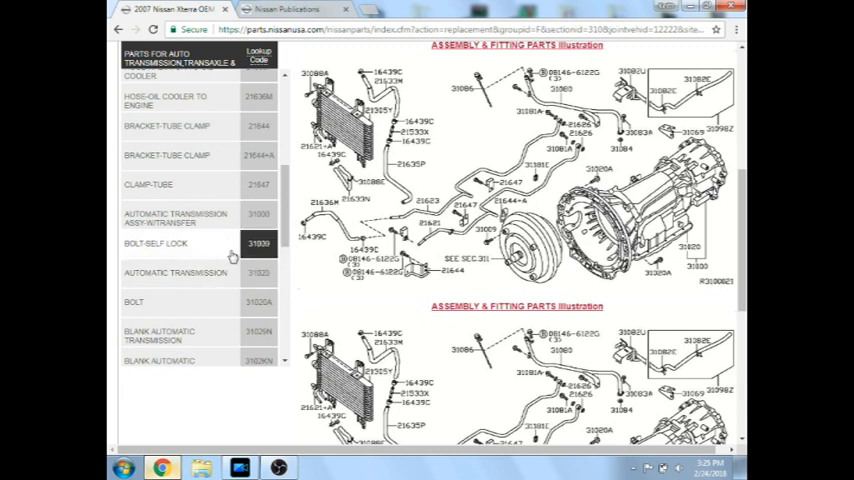
click(175, 218)
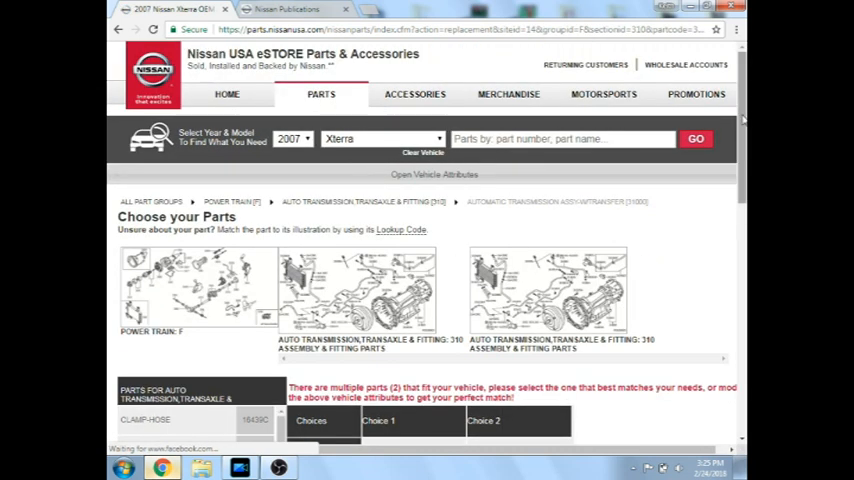
Step: Scroll down to the Choices table showing Choice 1 part number 31000-ZP65D
scroll(down, 3)
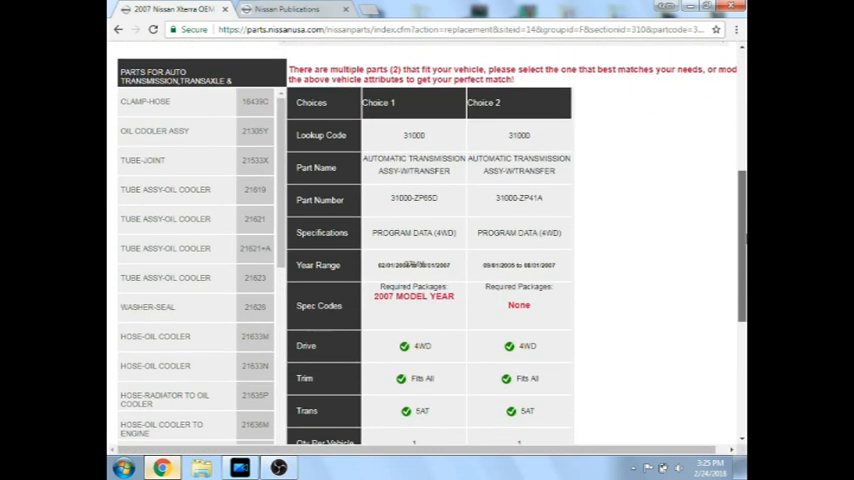
scroll(down, 3)
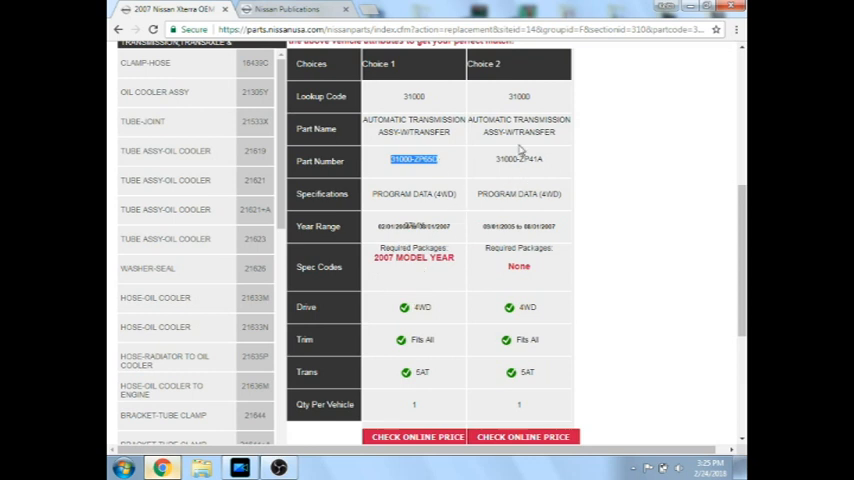
mouse_move(484, 242)
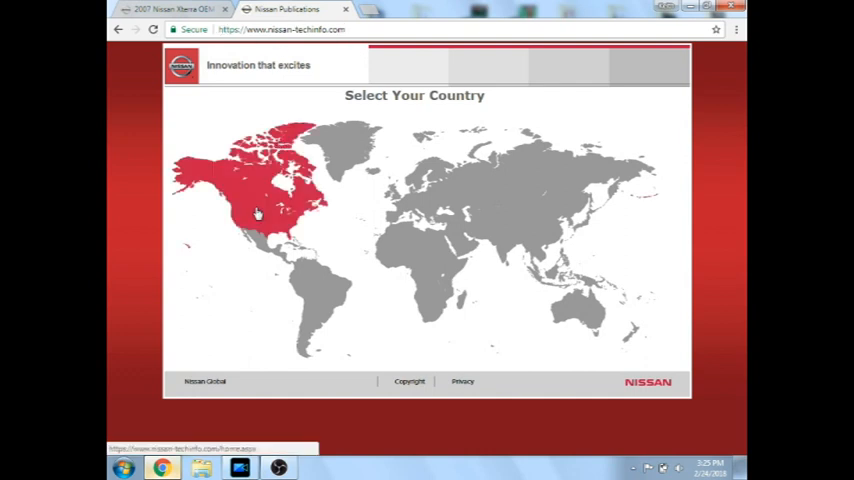
Step: Select the North America region and bring up the blank ECU programming information
click(257, 213)
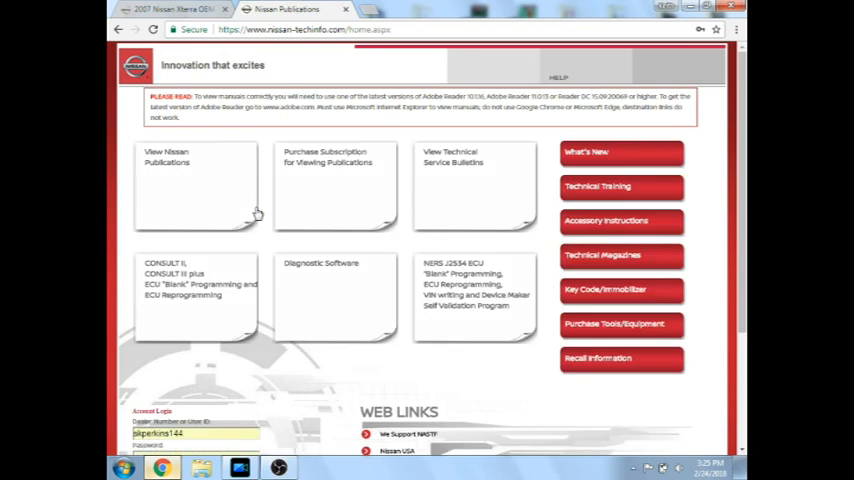
mouse_move(462, 284)
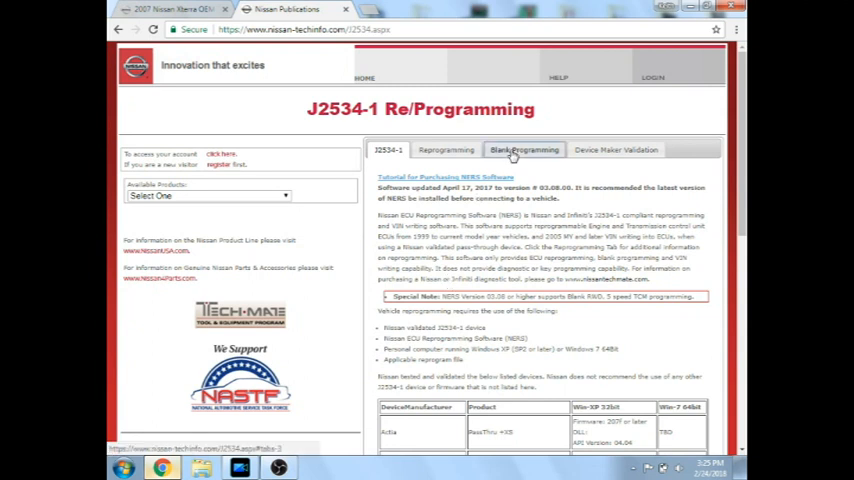
click(524, 149)
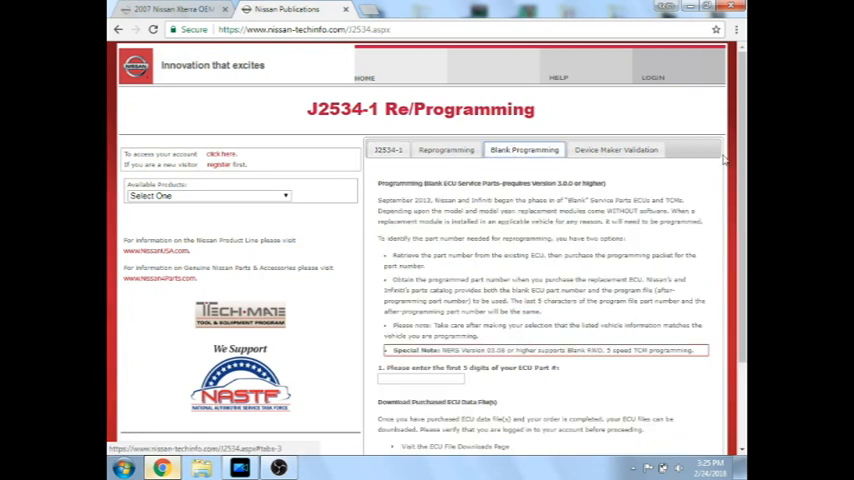
scroll(down, 3)
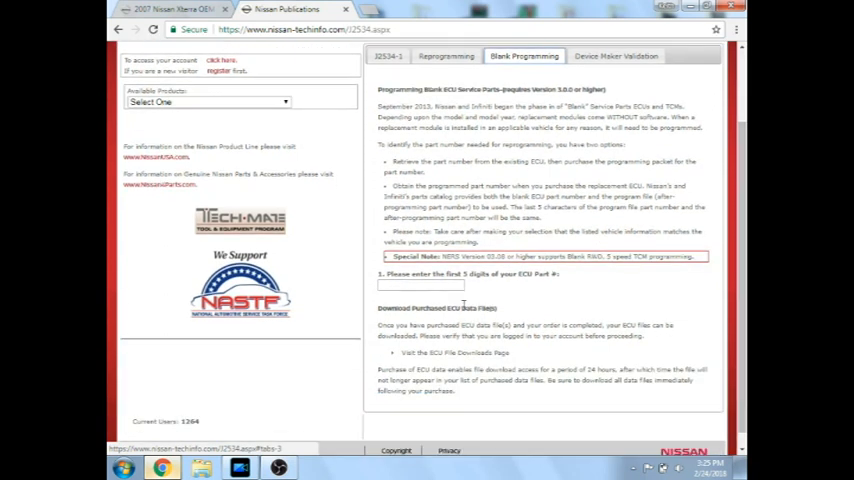
Step: Enter ECU part 31000 ZP65D, confirm the data purchase, and open the downloaded zip
click(420, 285)
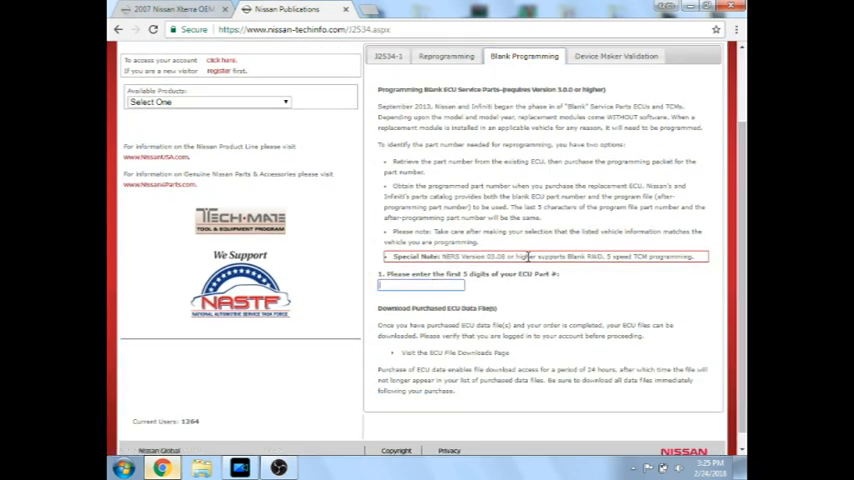
mouse_move(710, 263)
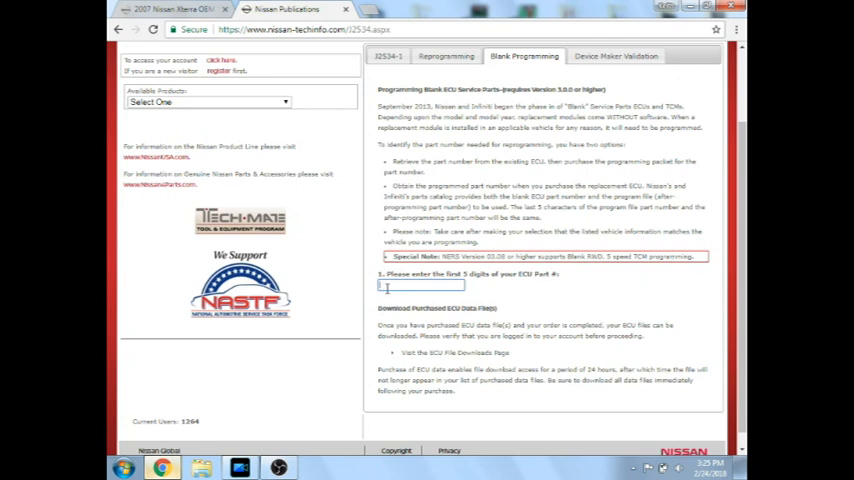
text(31000)
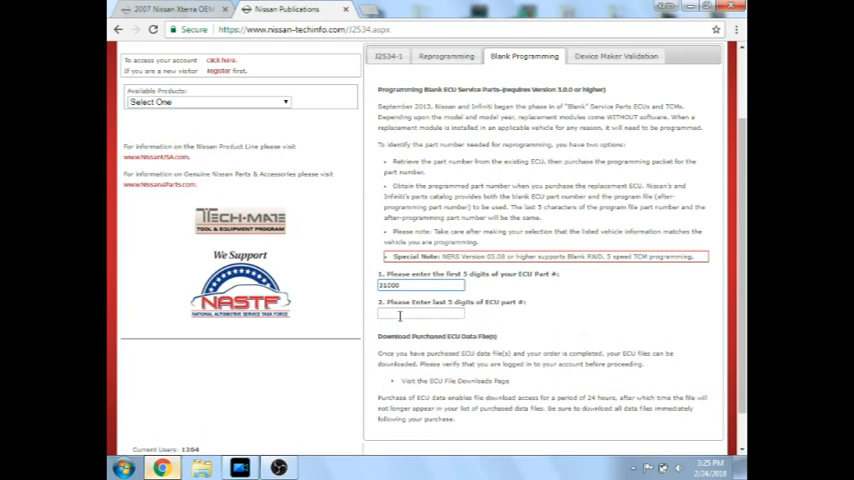
text(2)
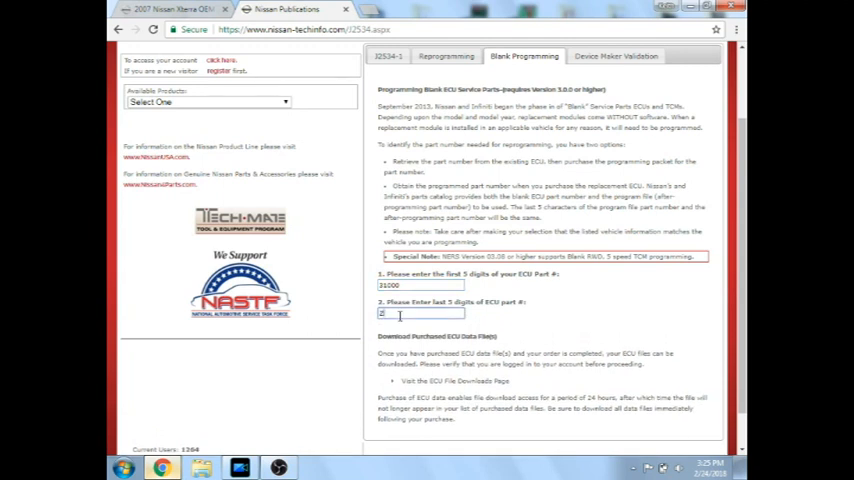
text(ZP65)
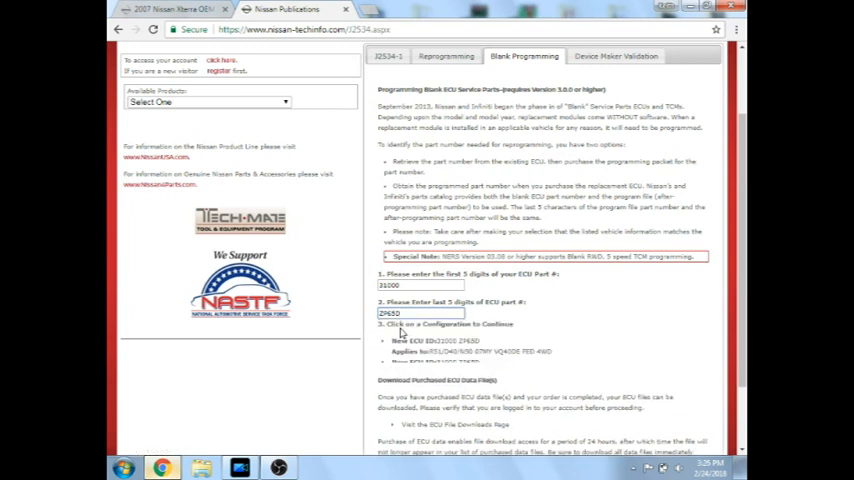
scroll(down, 3)
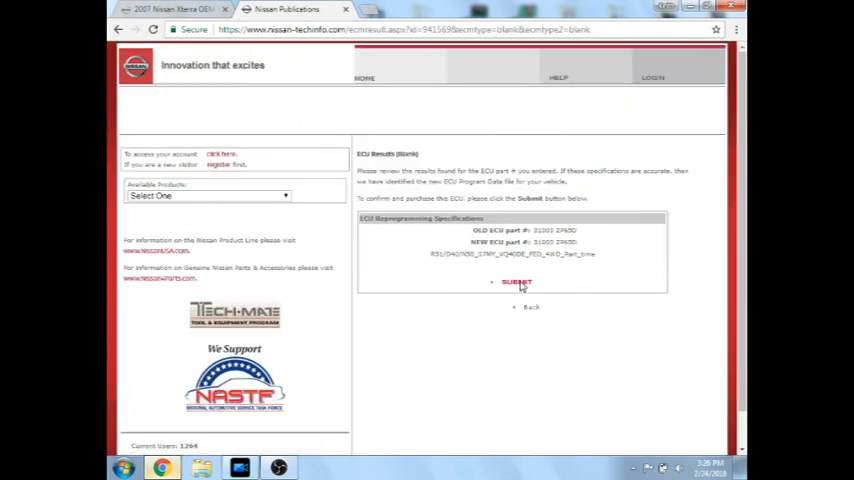
click(517, 282)
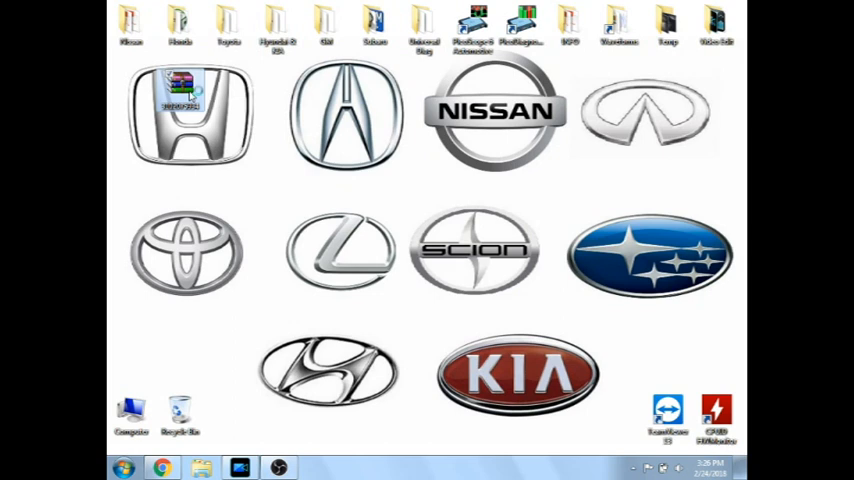
double_click(188, 113)
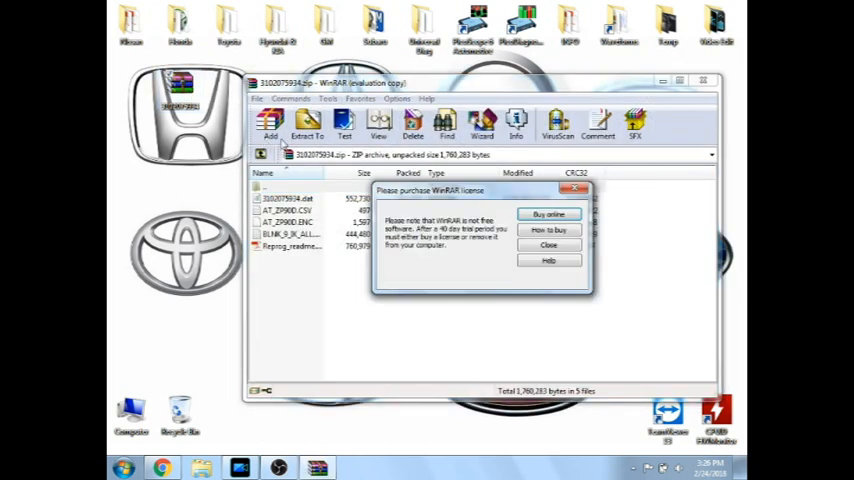
Step: Extract the archive's DAT, CSV, ENC and PDF files to the Desktop, then close WinRAR
click(548, 245)
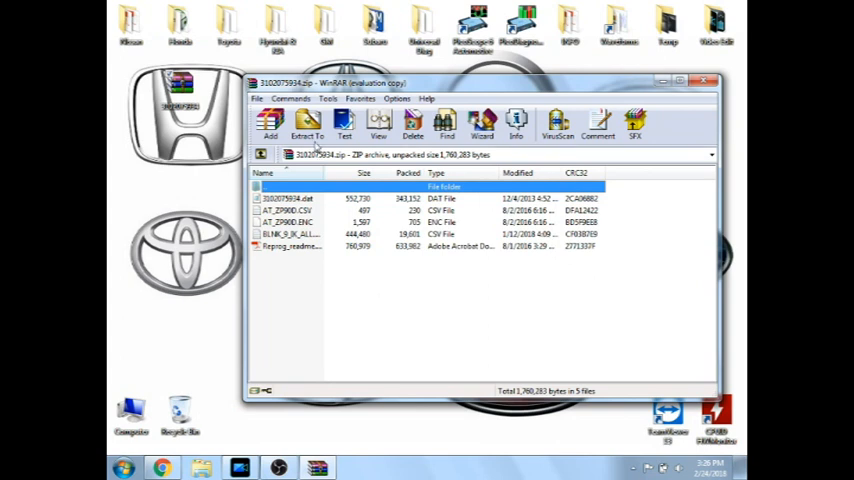
click(307, 123)
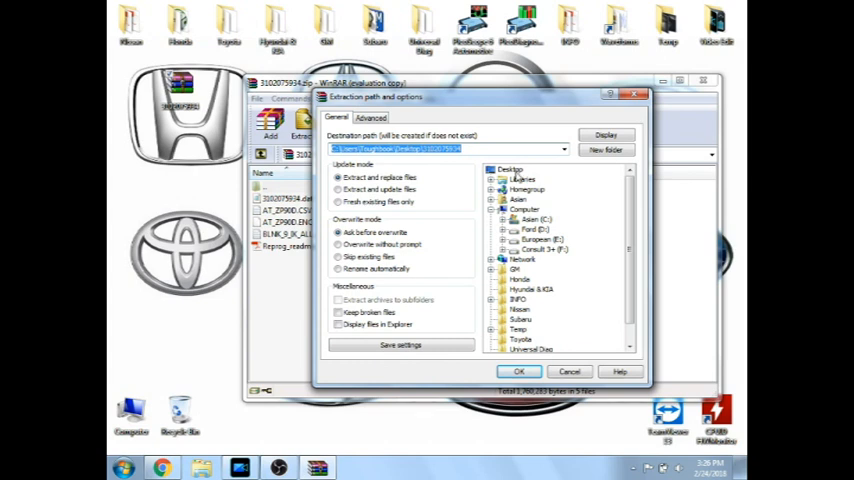
click(510, 168)
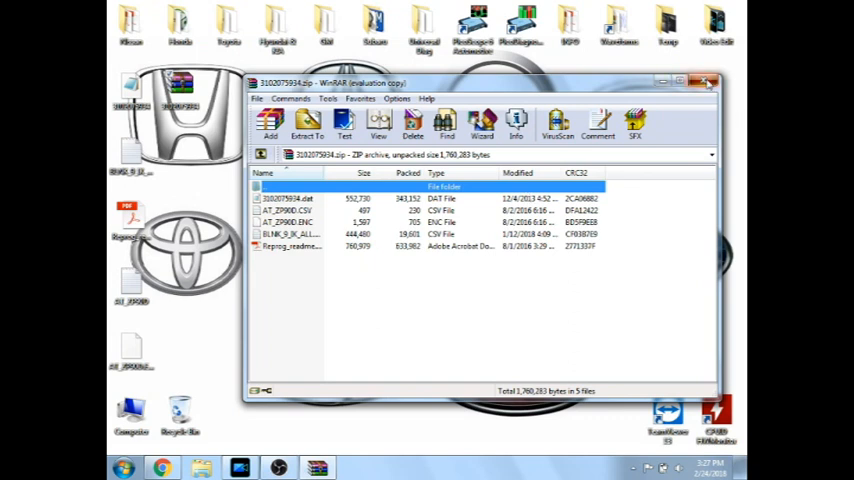
click(707, 82)
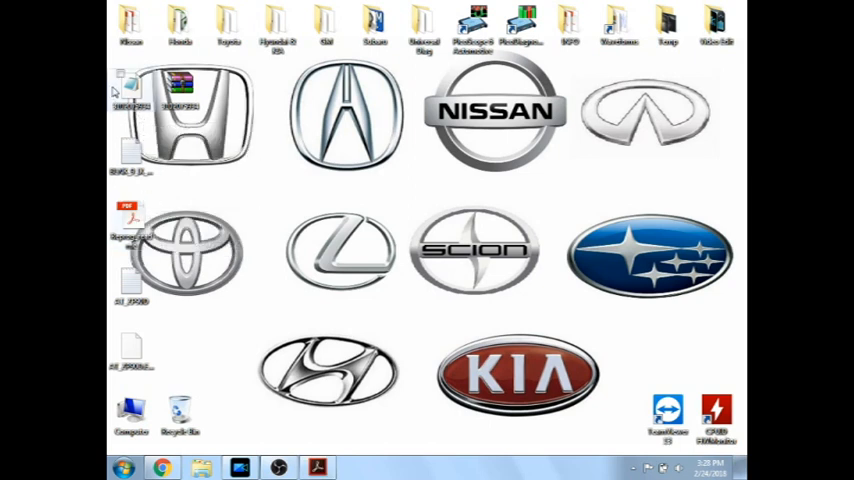
Step: Select an extracted calibration file, BLNK_9_IK_ALL (434 KB CSV), on the desktop
click(128, 88)
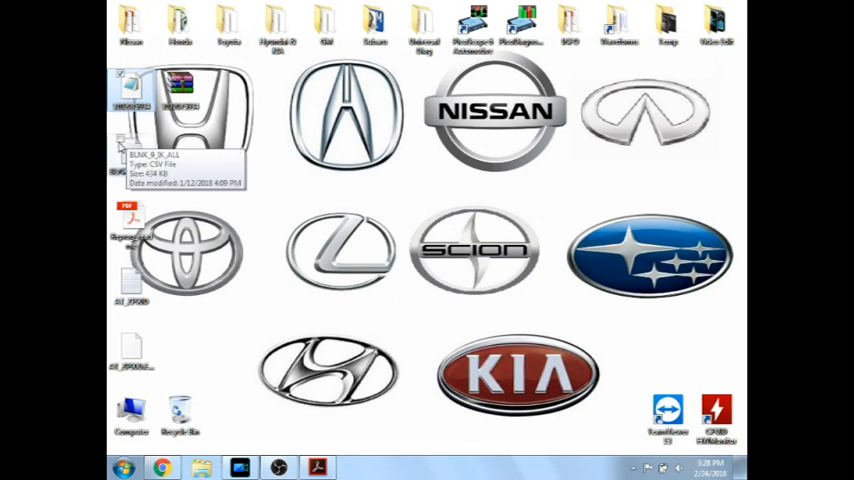
mouse_move(193, 324)
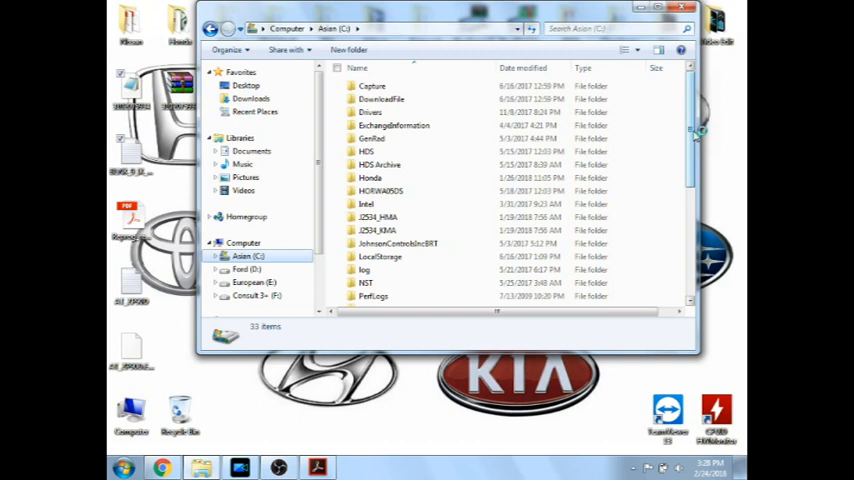
Step: Paste both calibration files into the NERS Application data\Reprogramming Data folder, then close Explorer
scroll(down, 3)
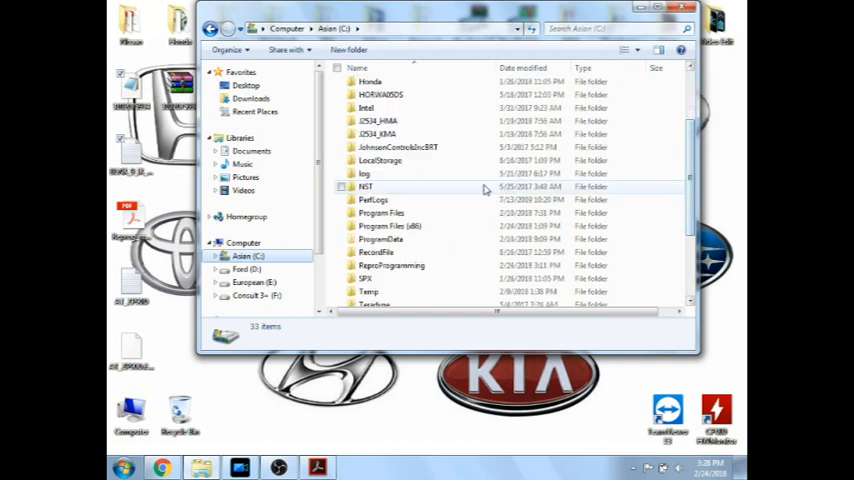
double_click(390, 226)
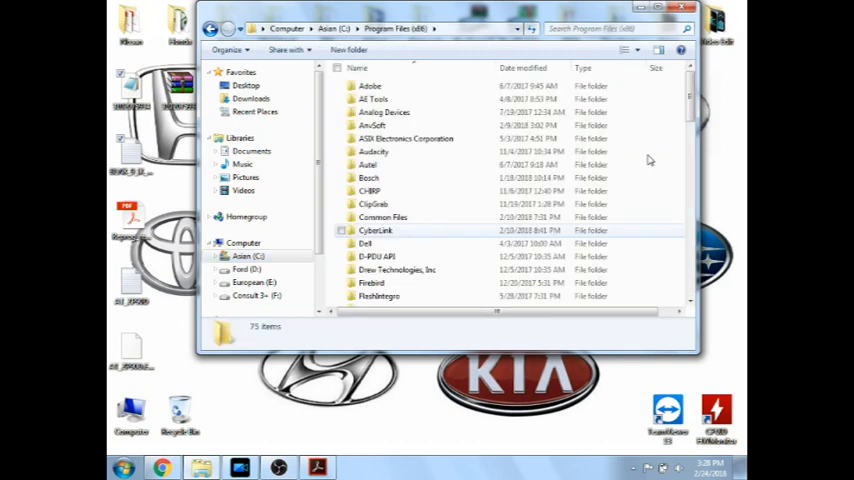
scroll(down, 3)
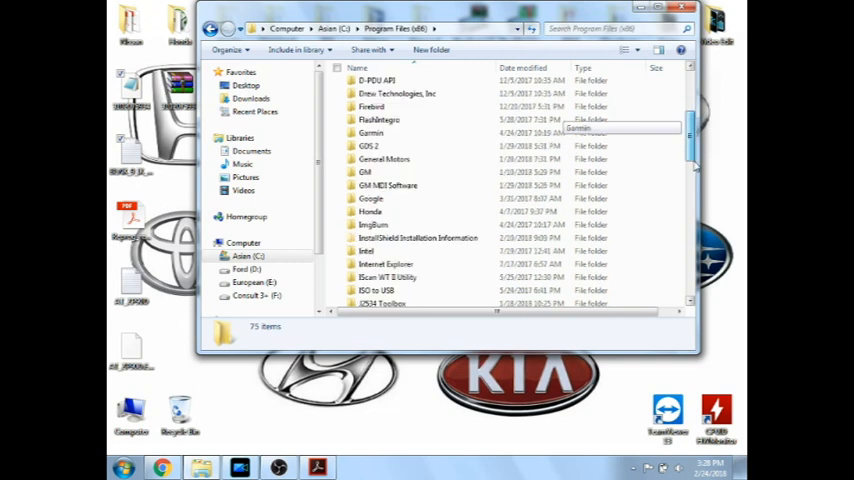
scroll(down, 3)
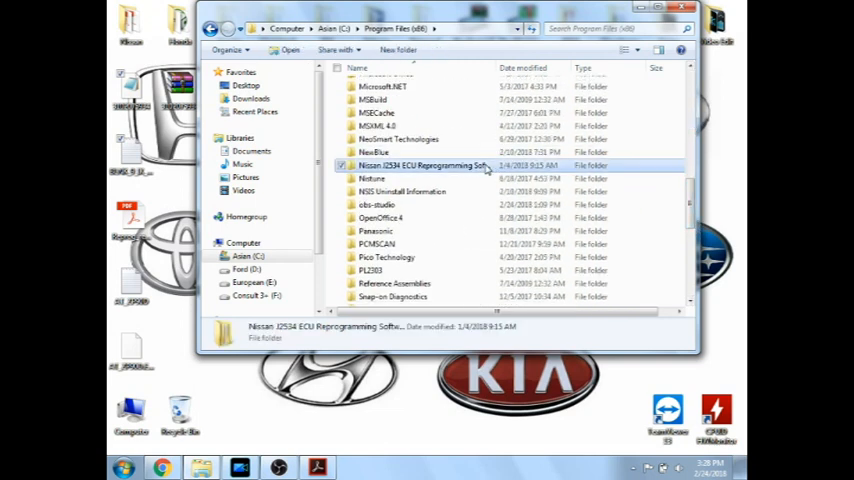
double_click(420, 165)
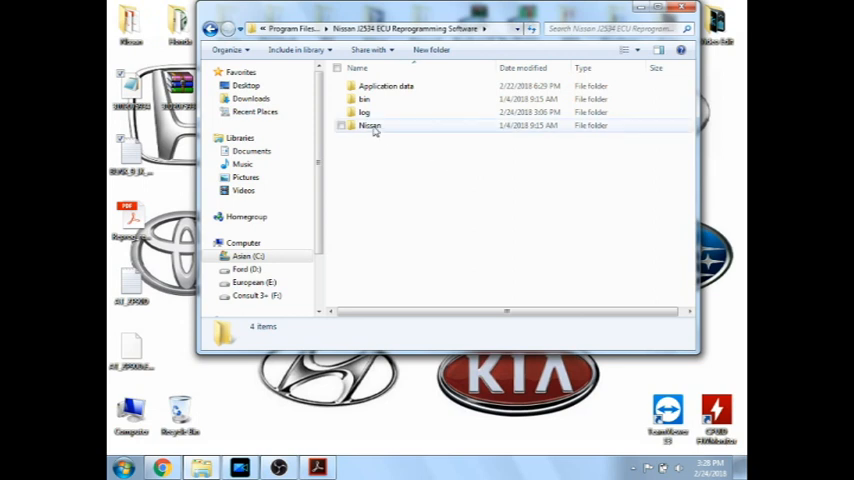
double_click(386, 86)
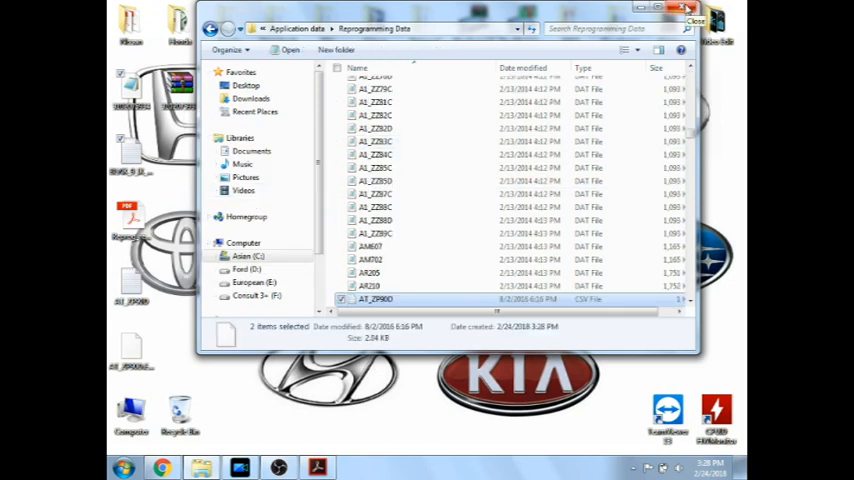
click(697, 20)
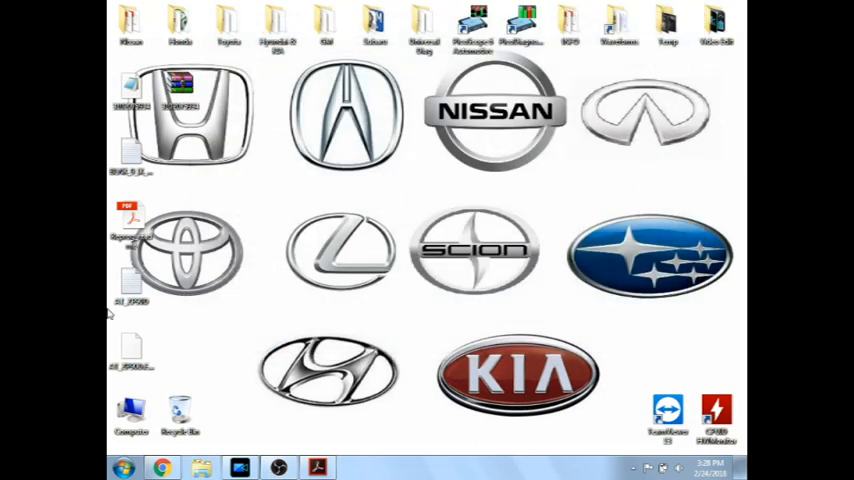
Step: Browse to the Nissan DTool PDX Package ExternalFiles folder, then close that Explorer window
click(130, 285)
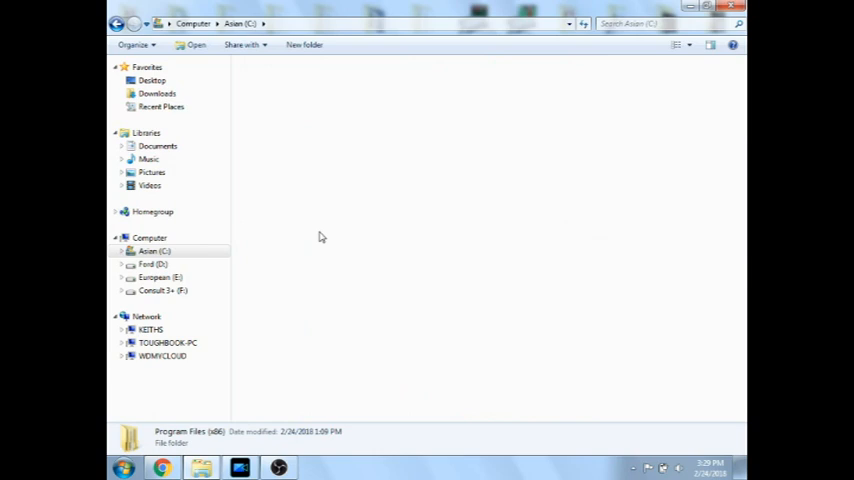
double_click(190, 431)
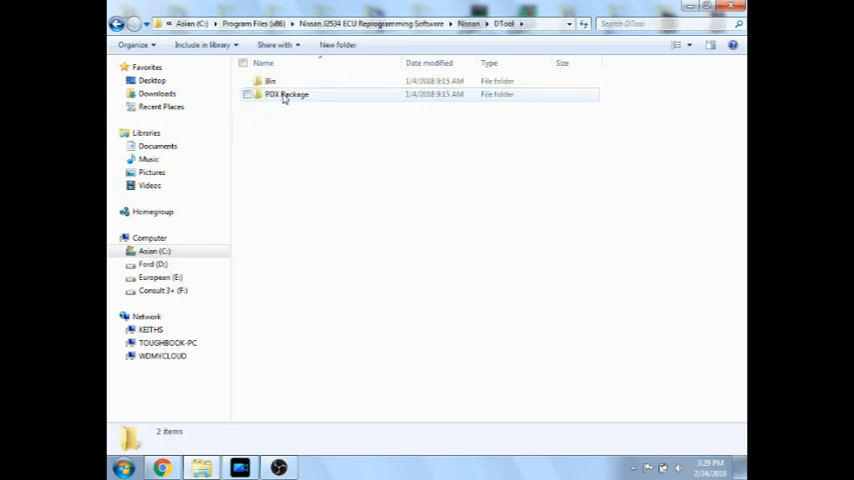
double_click(286, 94)
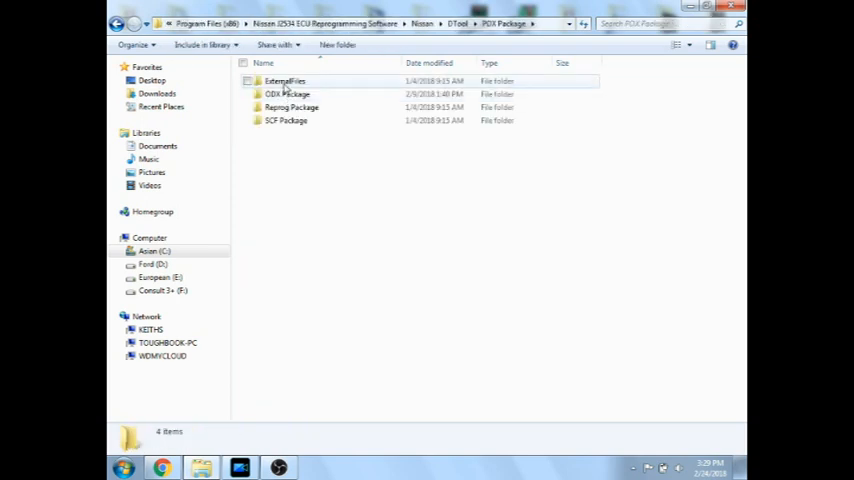
double_click(285, 81)
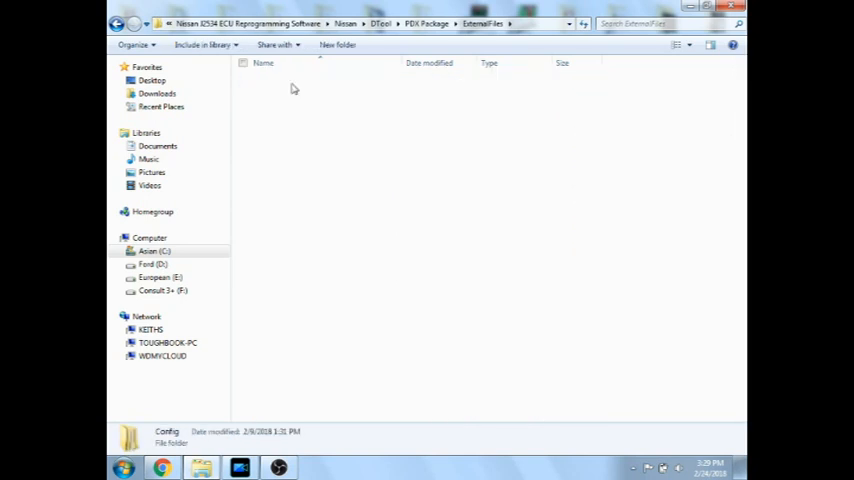
double_click(166, 436)
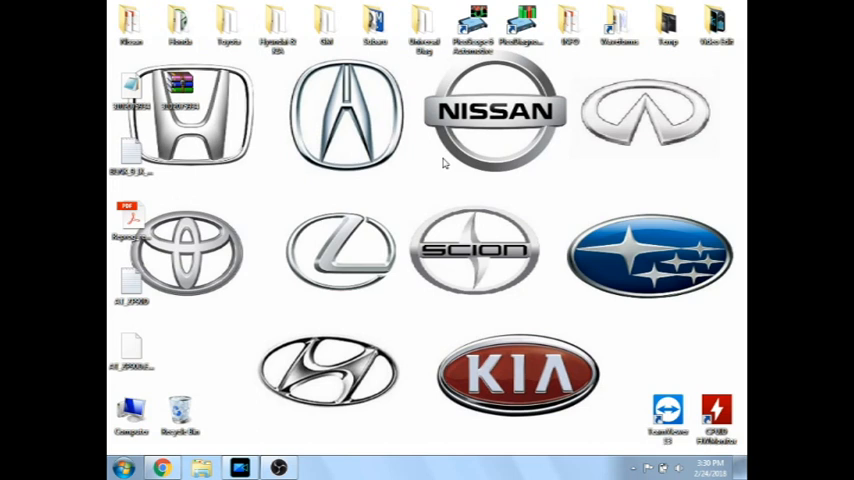
mouse_move(258, 241)
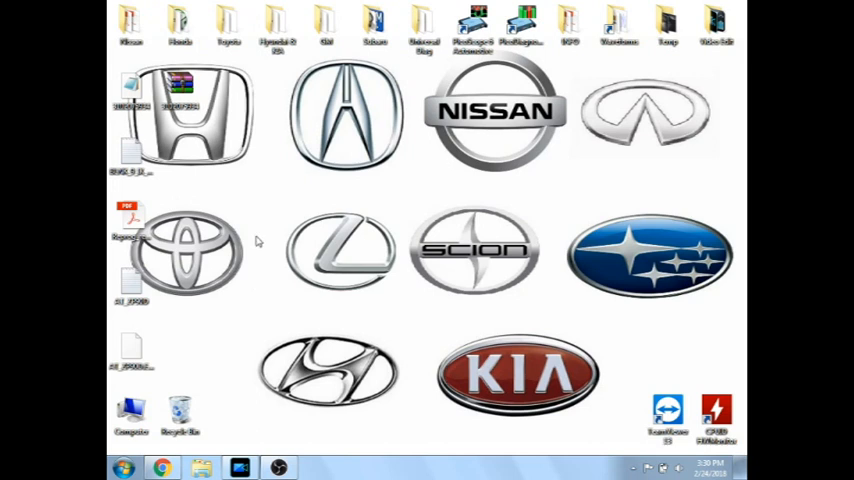
Step: Launch NERS V03.08 from the Nissan desktop folder
click(131, 22)
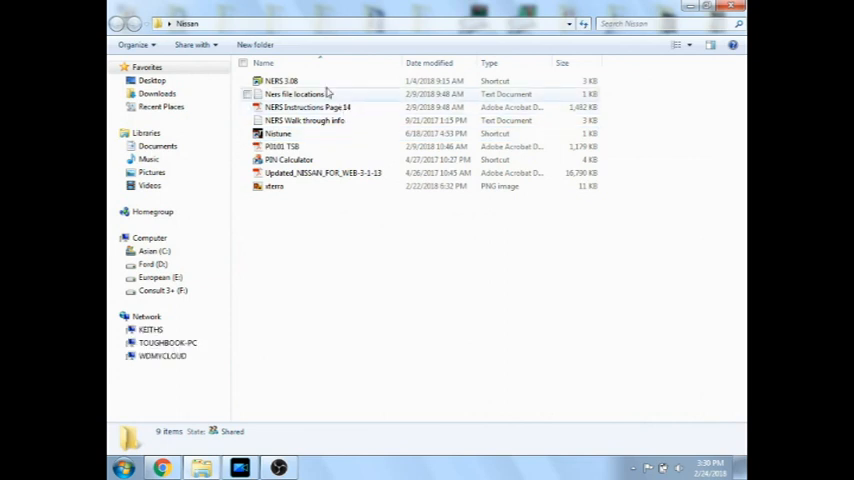
click(282, 80)
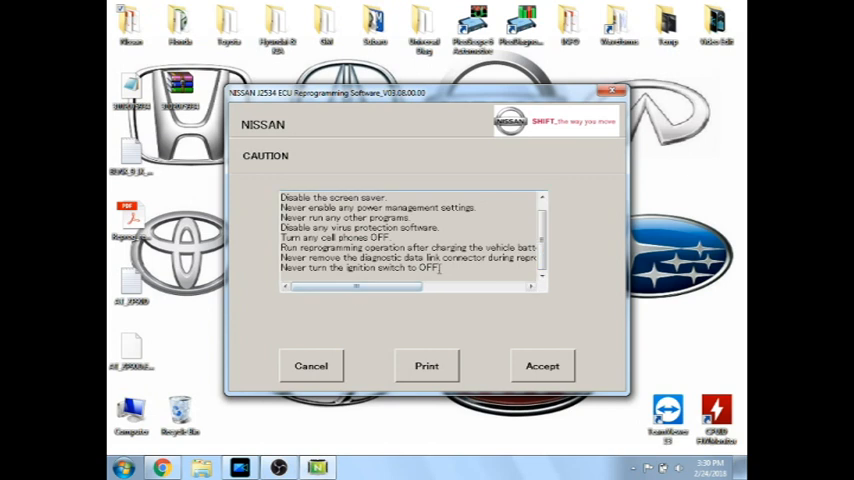
Step: Accept the cautions, confirm the Bosch M-VCI interface, and choose Programming
click(542, 365)
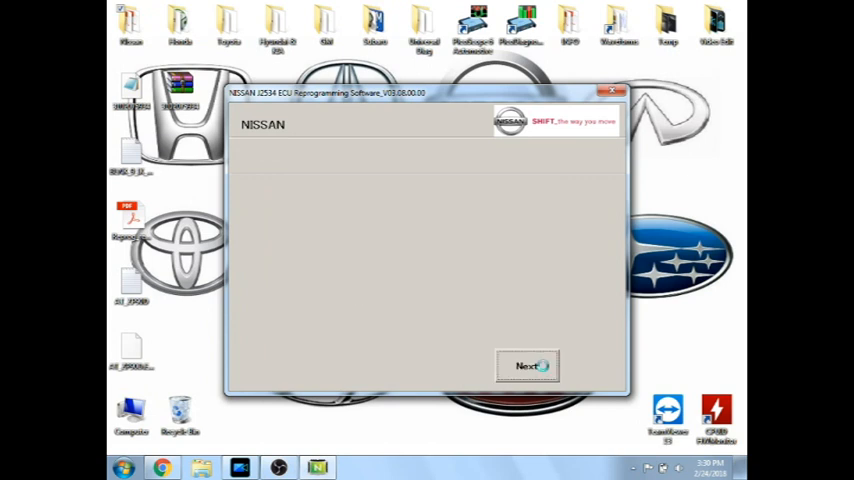
click(527, 365)
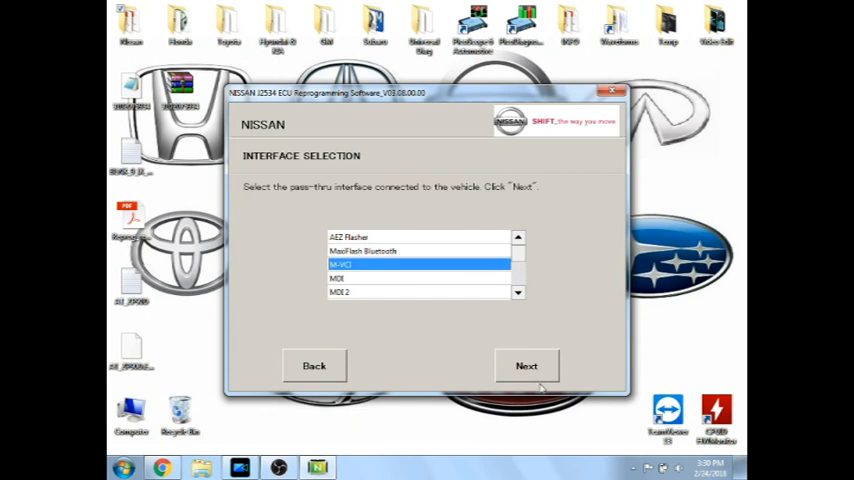
click(527, 365)
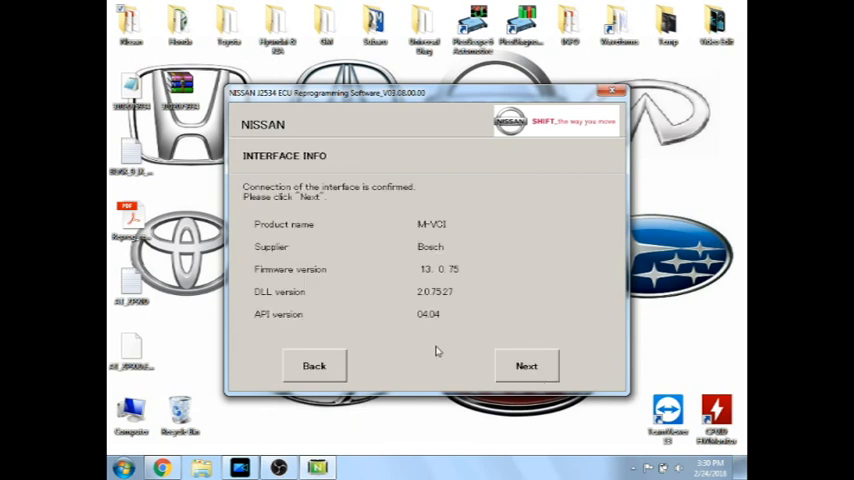
click(526, 365)
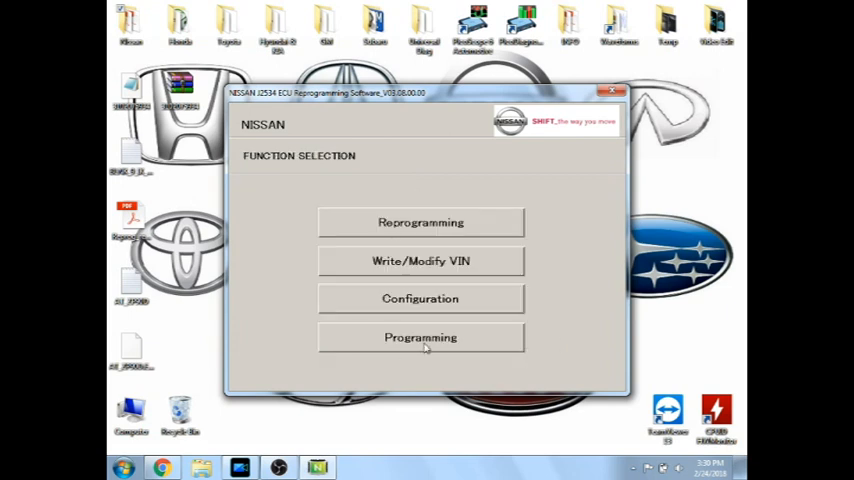
click(420, 337)
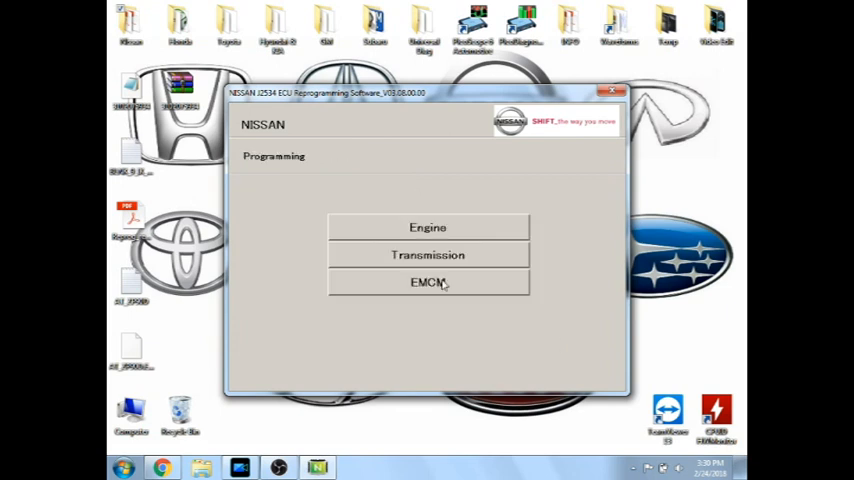
click(428, 282)
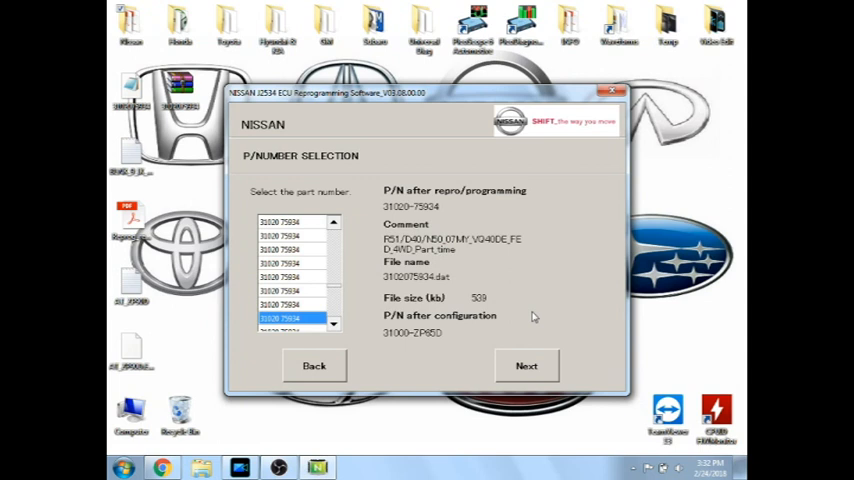
mouse_move(521, 285)
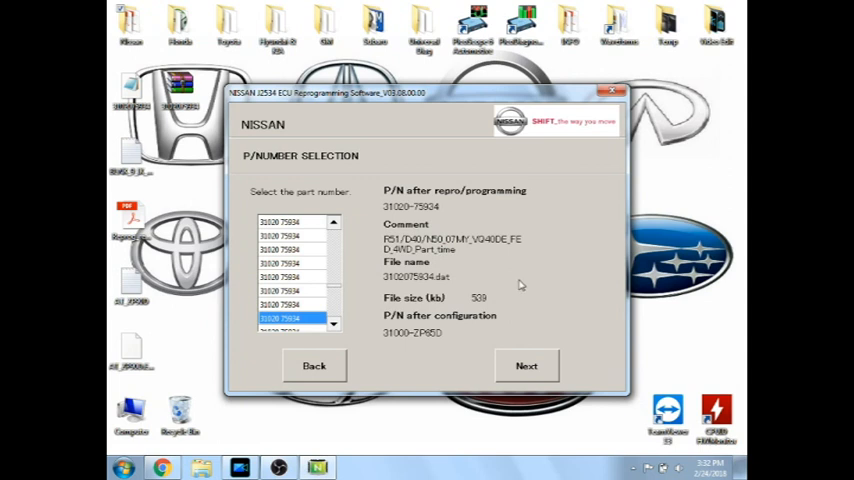
mouse_move(468, 283)
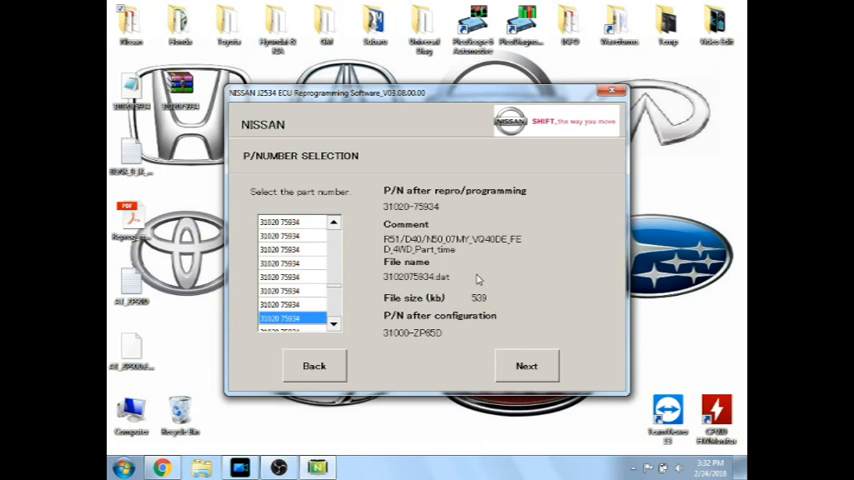
mouse_move(428, 211)
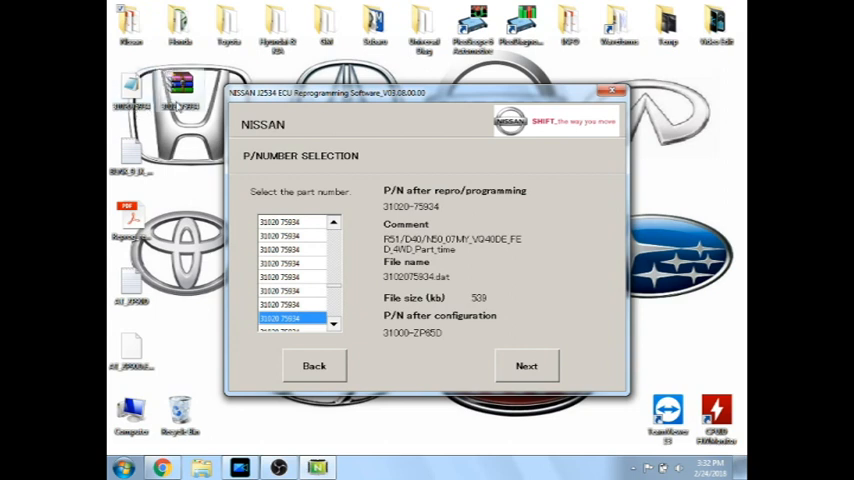
mouse_move(422, 190)
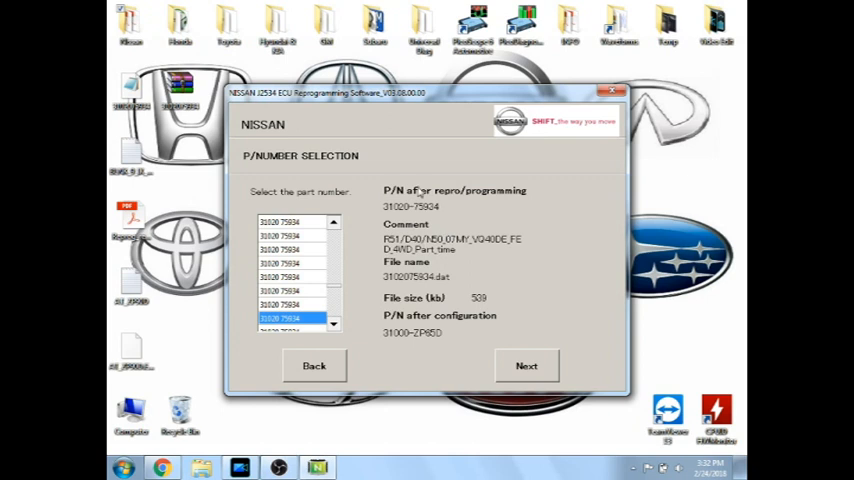
mouse_move(450, 232)
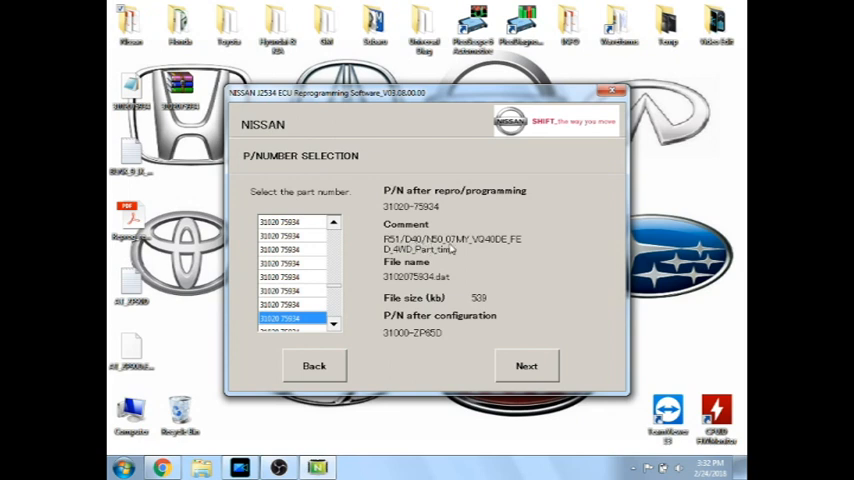
mouse_move(513, 248)
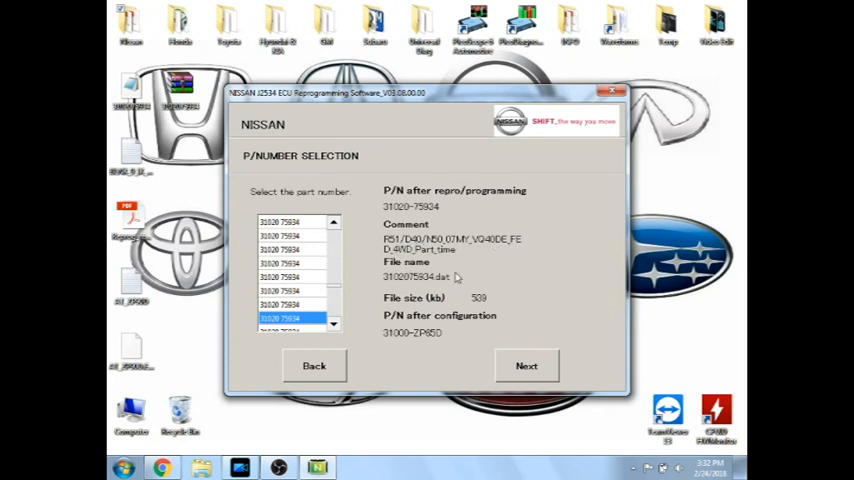
click(526, 365)
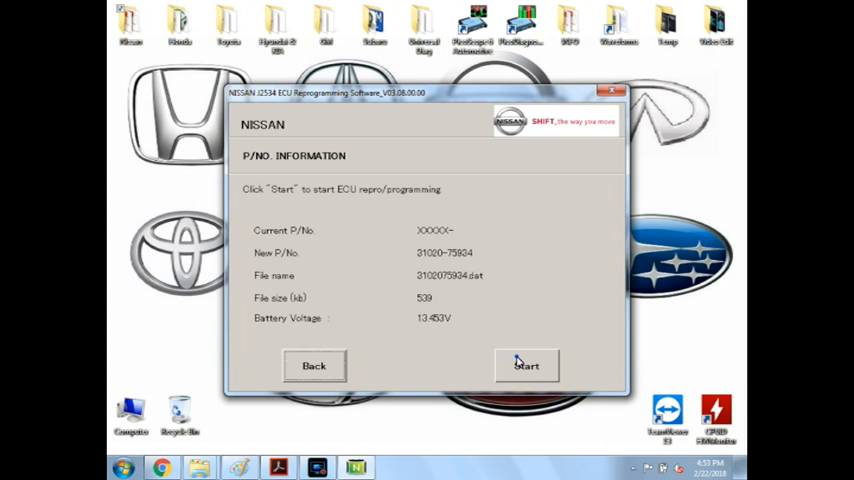
Step: Start reprogramming the TCM with 3102075934.dat until the ignition OFF-ON prompt appears
click(526, 365)
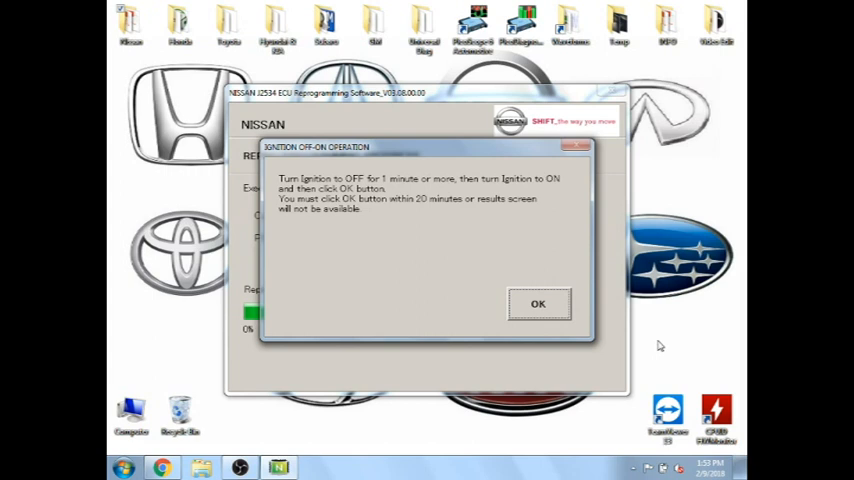
Step: Confirm the ignition OFF-ON cycle so NERS reports ECU repro/programming is complete
click(538, 304)
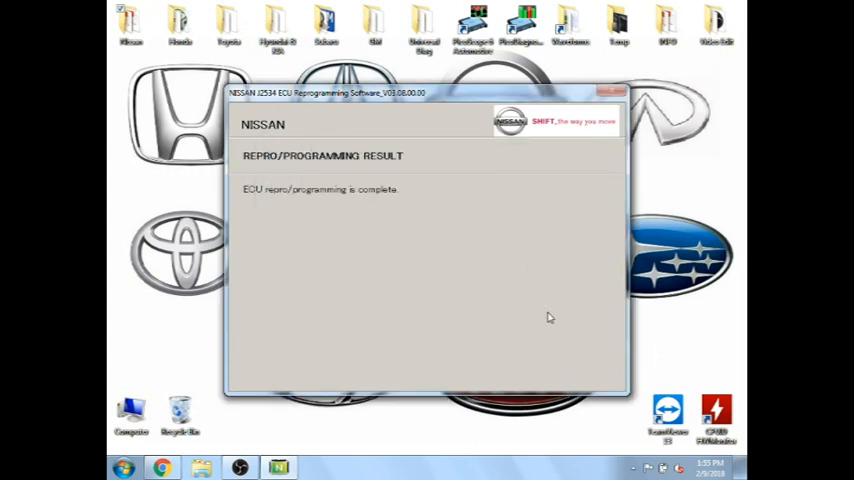
mouse_move(519, 308)
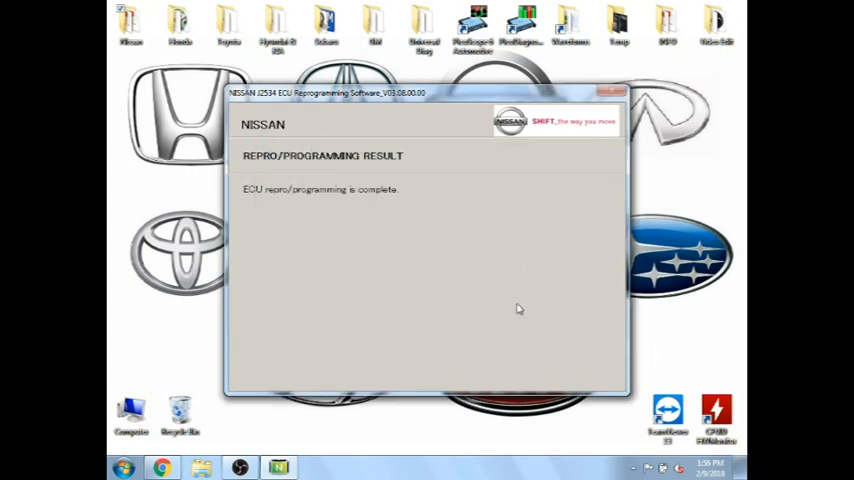